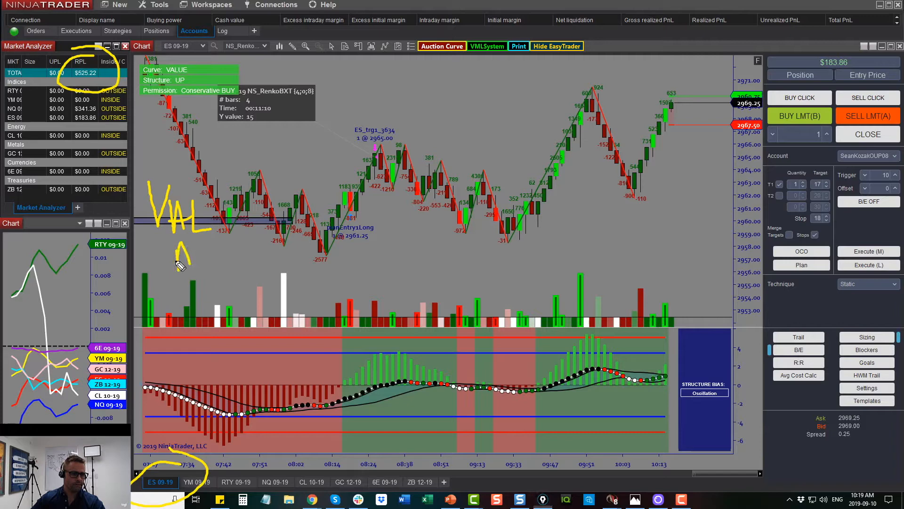
Step: Switch to the NQ 09-19 Renko chart and mark up the zigzag price path and crossover
drag(176, 239, 210, 260)
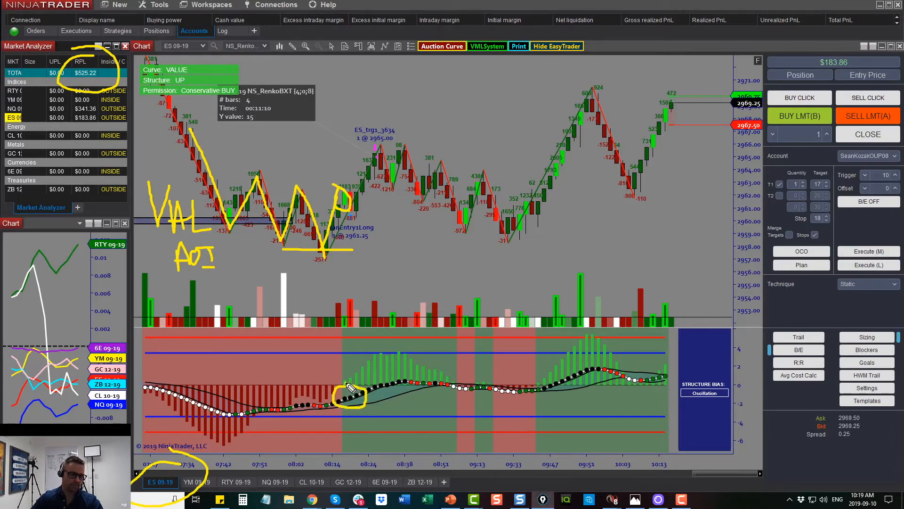
mouse_move(340, 207)
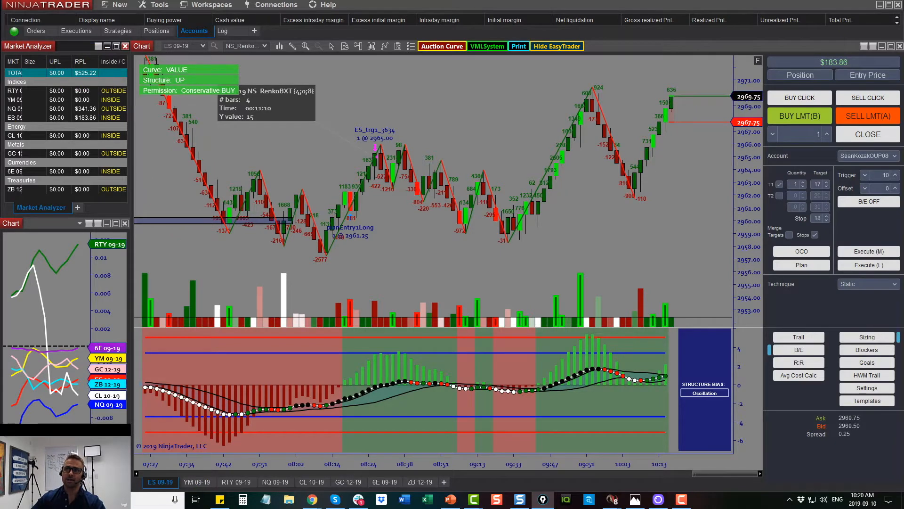
click(271, 481)
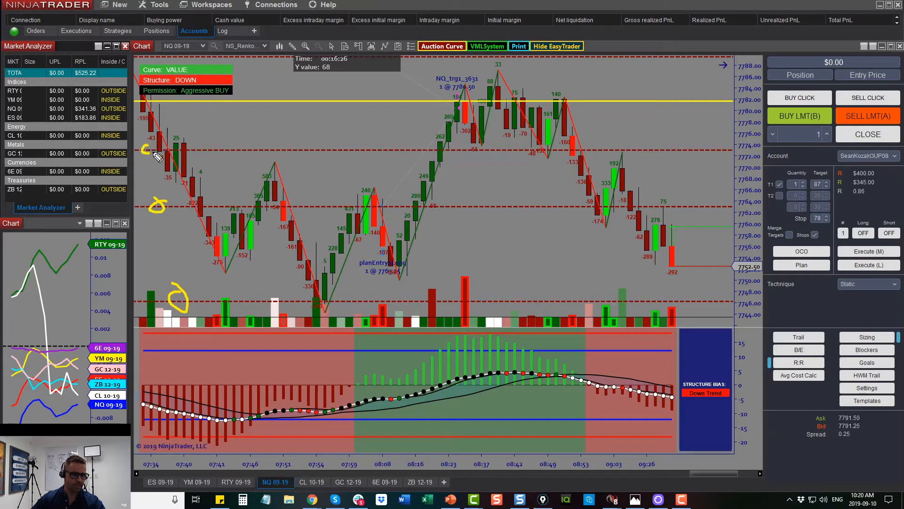
drag(151, 120, 215, 240)
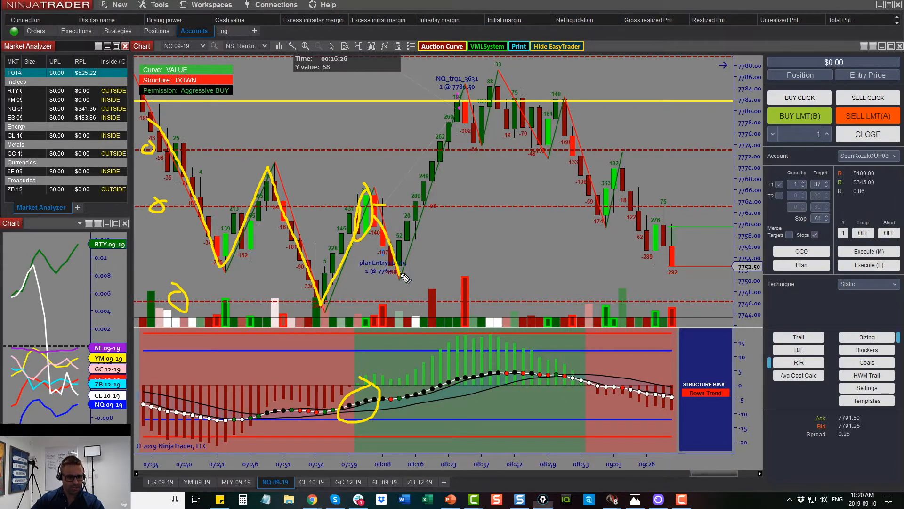
mouse_move(318, 322)
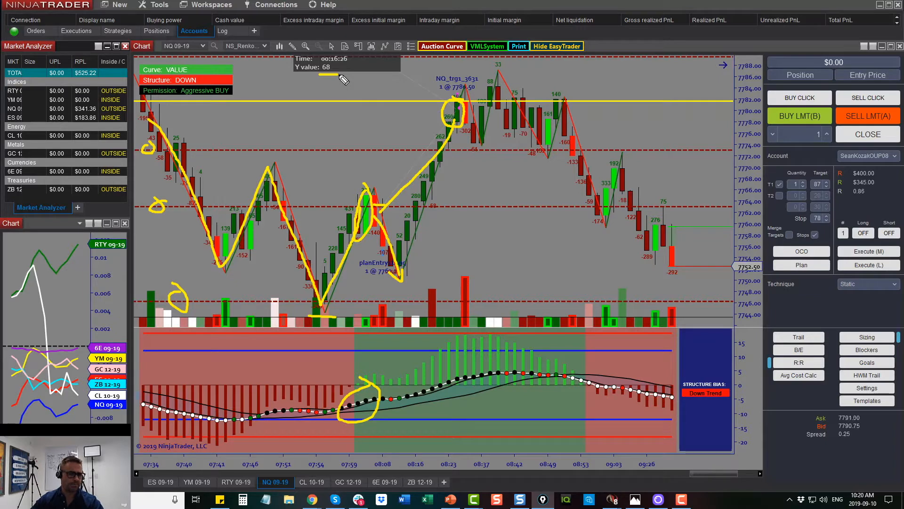
mouse_move(548, 106)
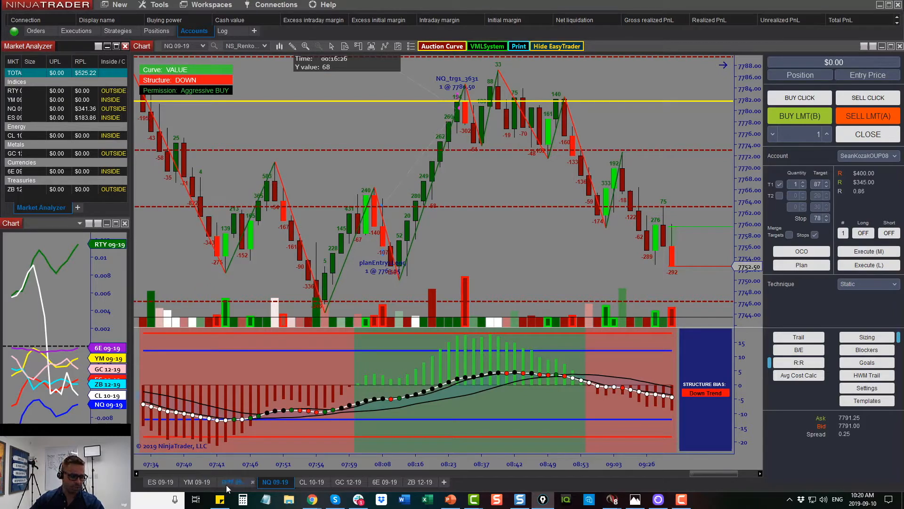
Step: Switch to the RTY 09-19 chart to review its up-trend structure
click(236, 481)
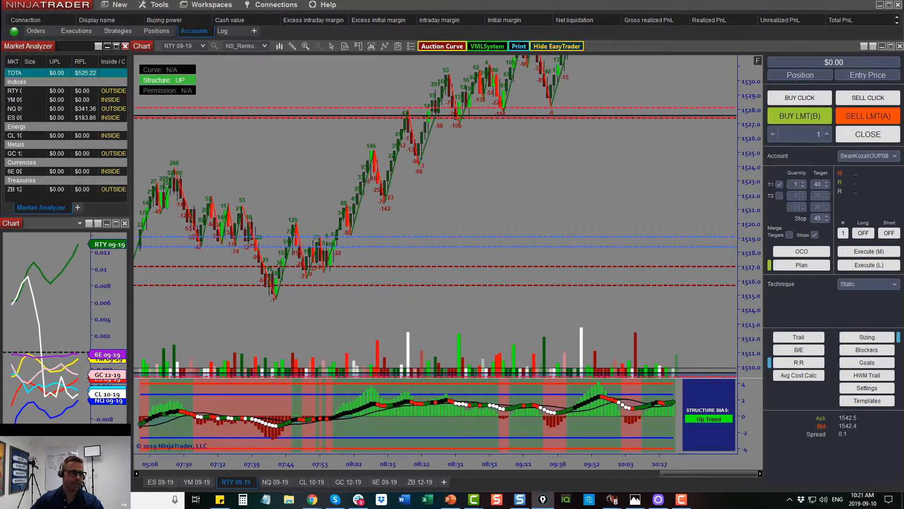
mouse_move(623, 258)
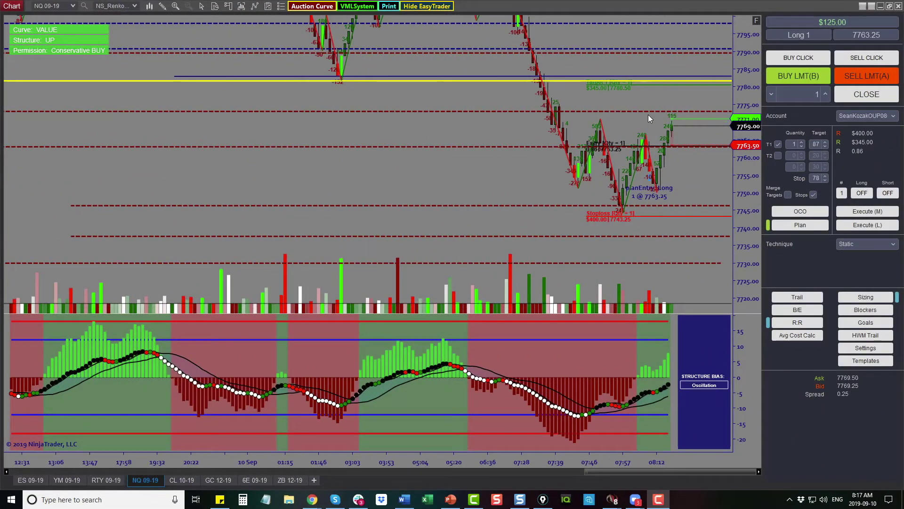
Step: On the ES 09-19 chart, turn Long ON and reduce the order size to 1 contract
click(30, 480)
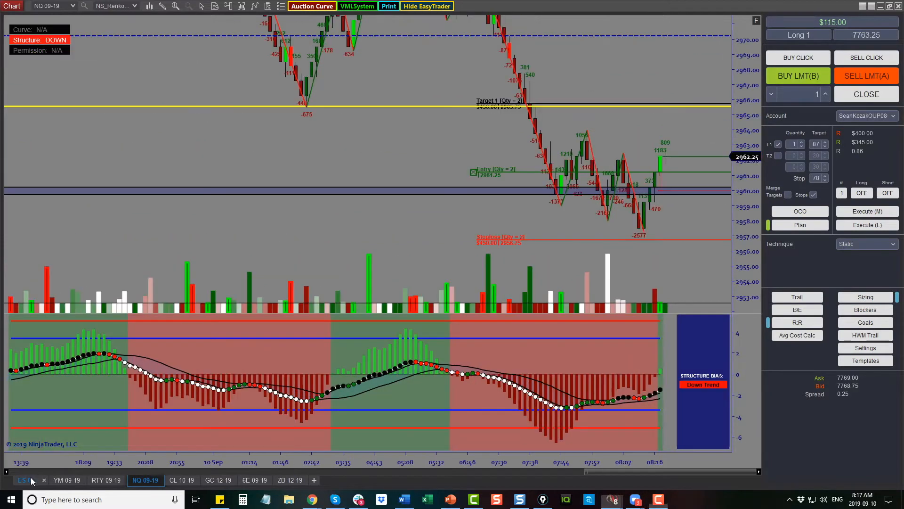
click(23, 479)
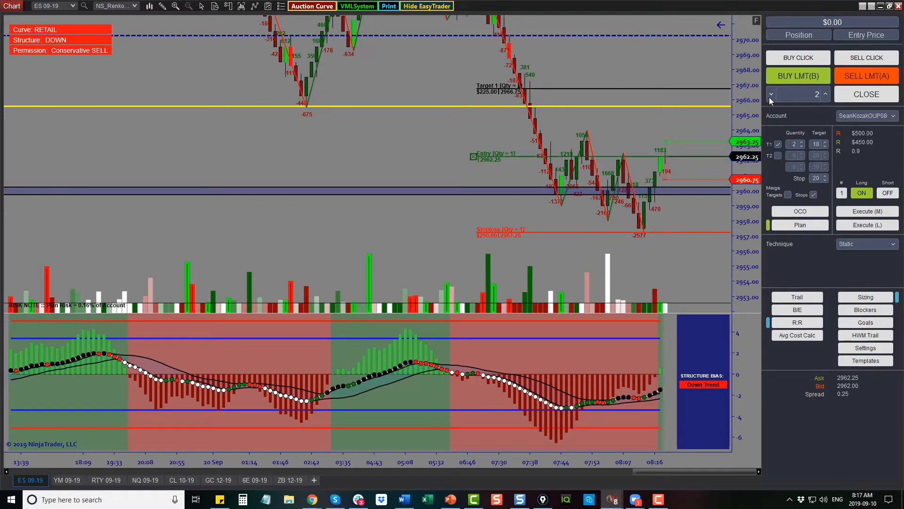
click(771, 94)
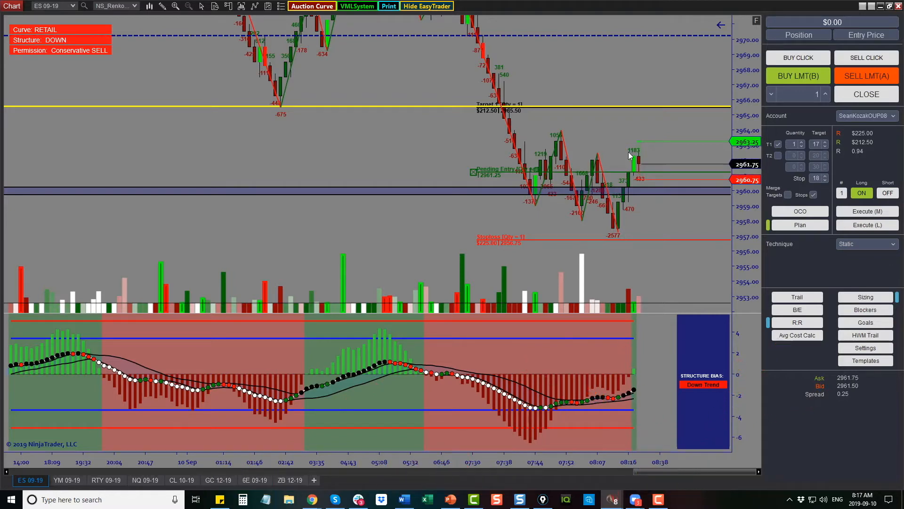
Step: Flip through the NQ and YM tabs and settle on the ES 09-19 chart with its filled long
click(142, 479)
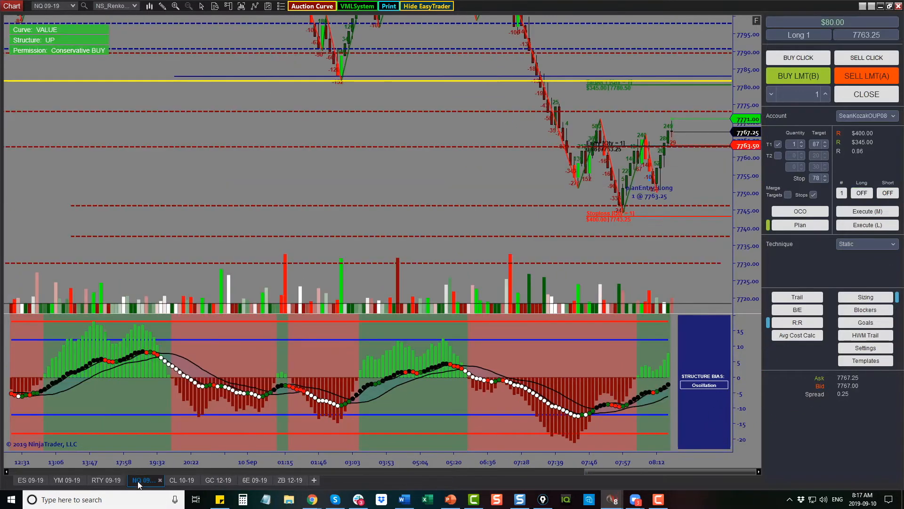
click(65, 479)
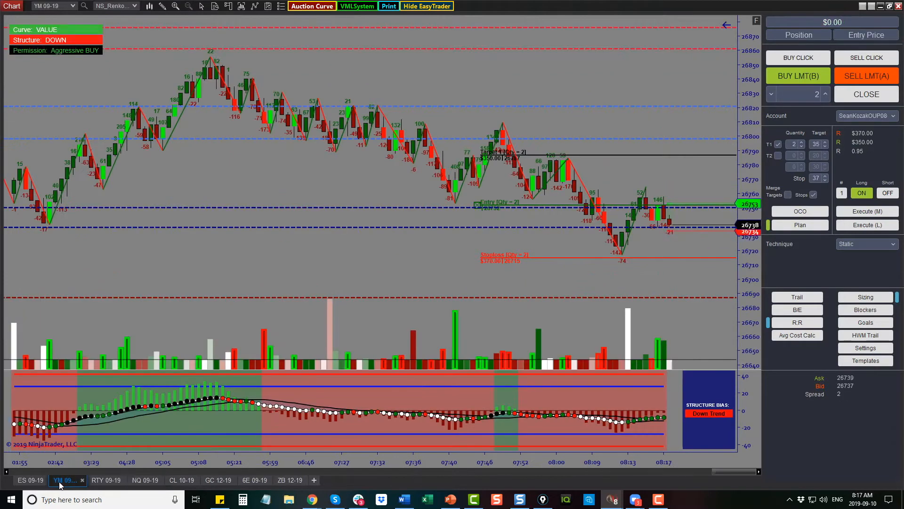
click(29, 479)
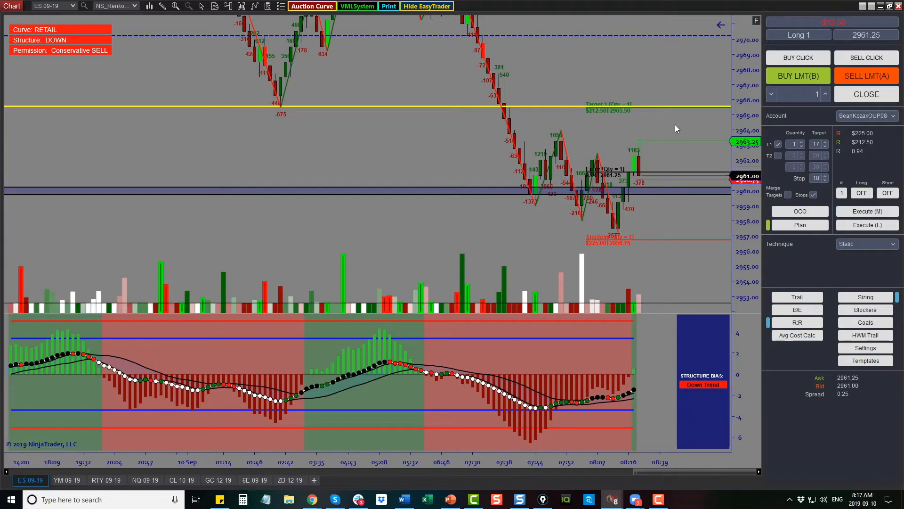
mouse_move(627, 184)
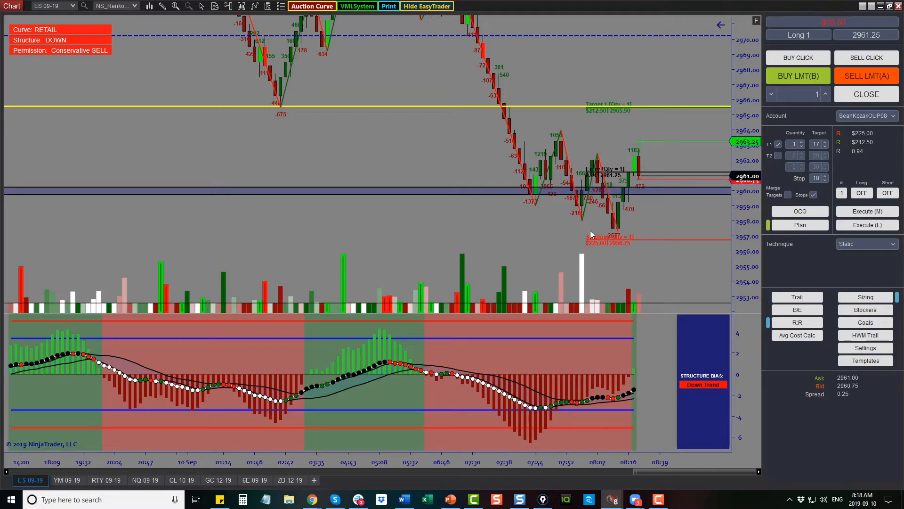
click(141, 479)
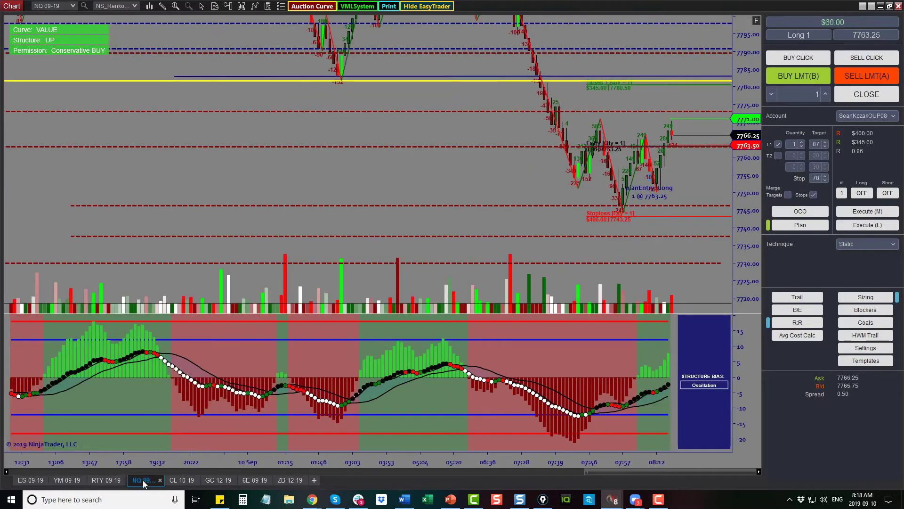
click(145, 480)
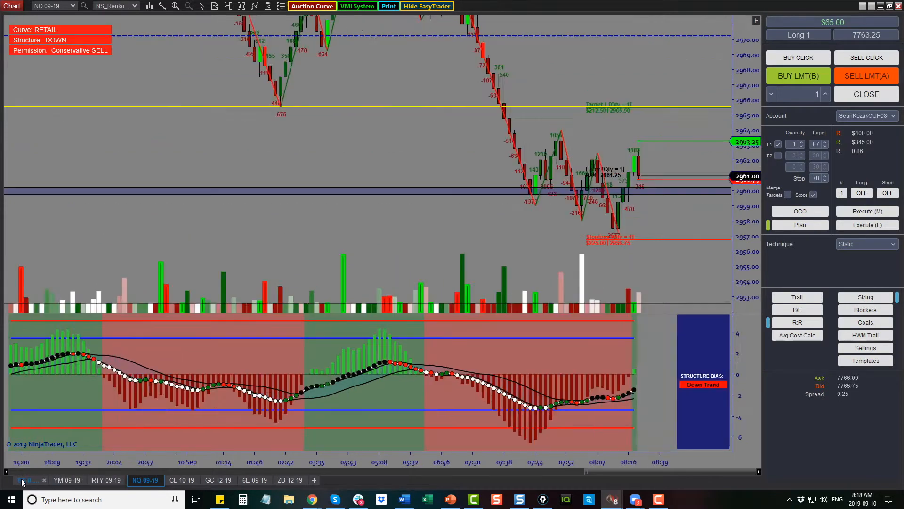
click(29, 479)
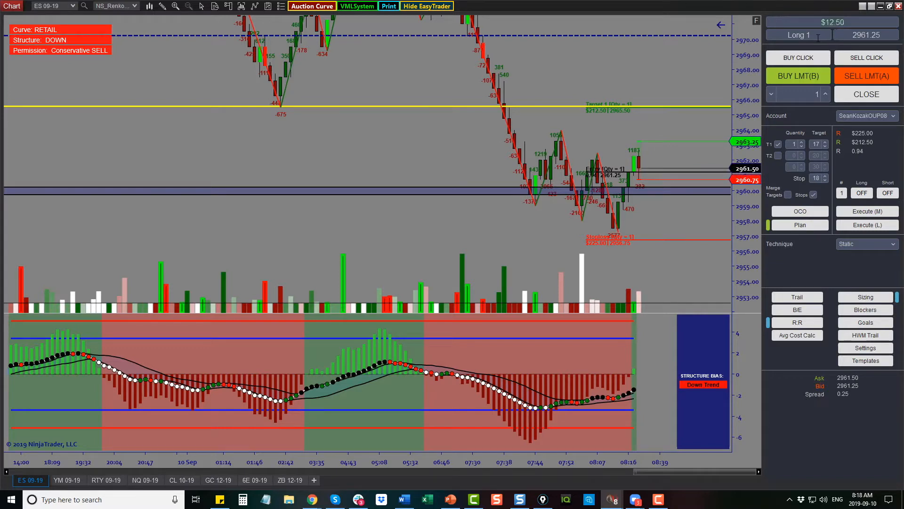
Step: Cycle through the NQ, YM, RTY and ES 09-19 chart tabs to check each market
scroll(right, 3)
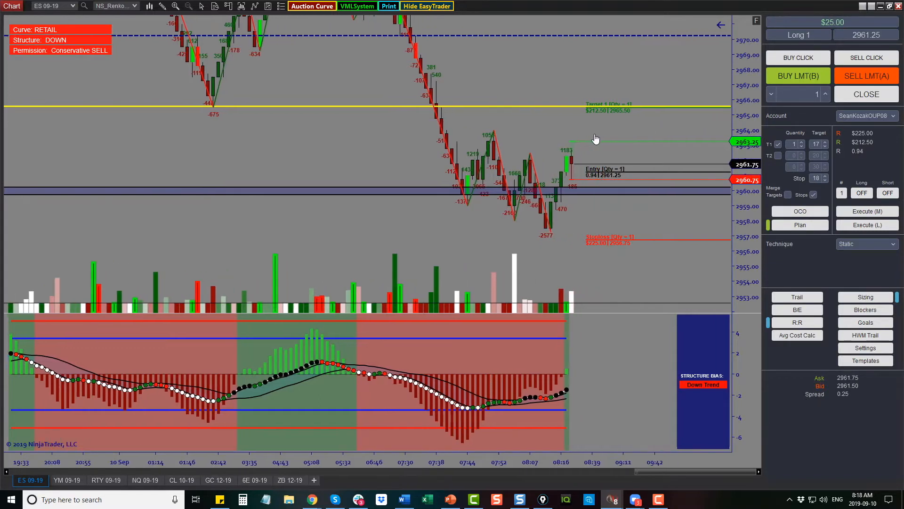
scroll(left, 3)
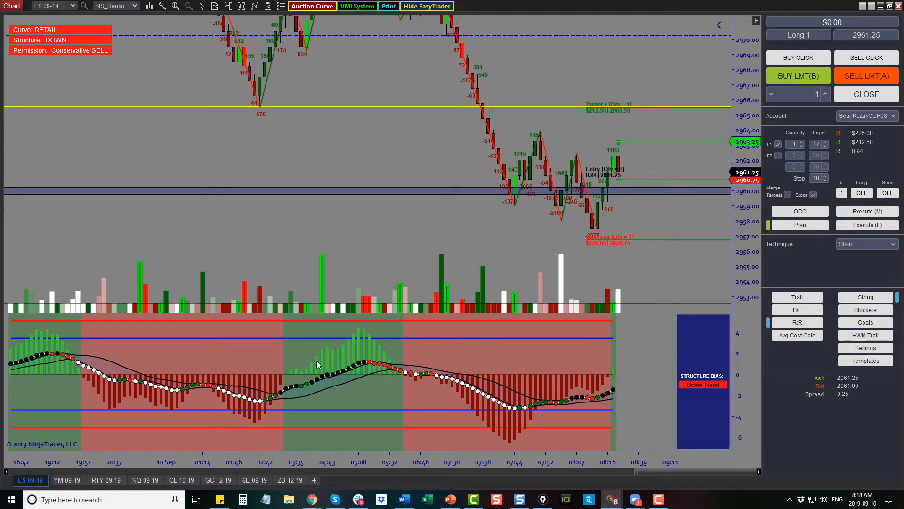
click(146, 480)
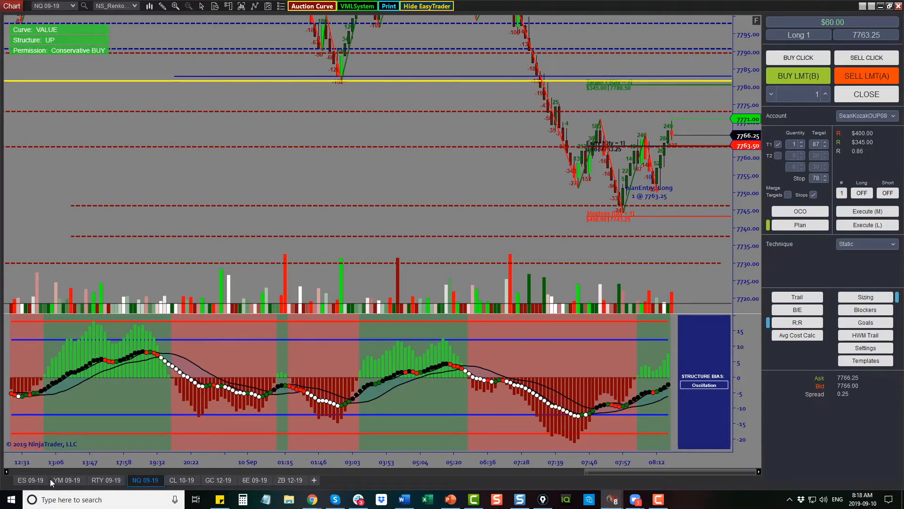
click(65, 480)
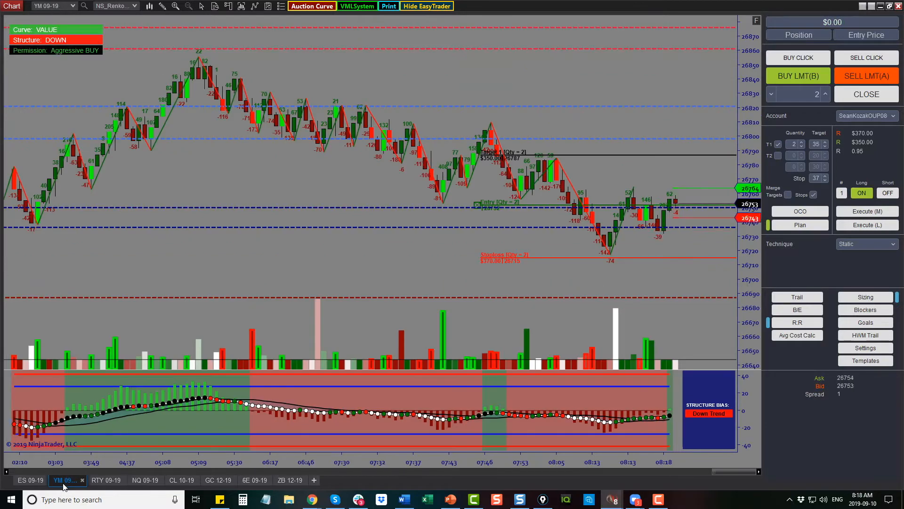
click(106, 480)
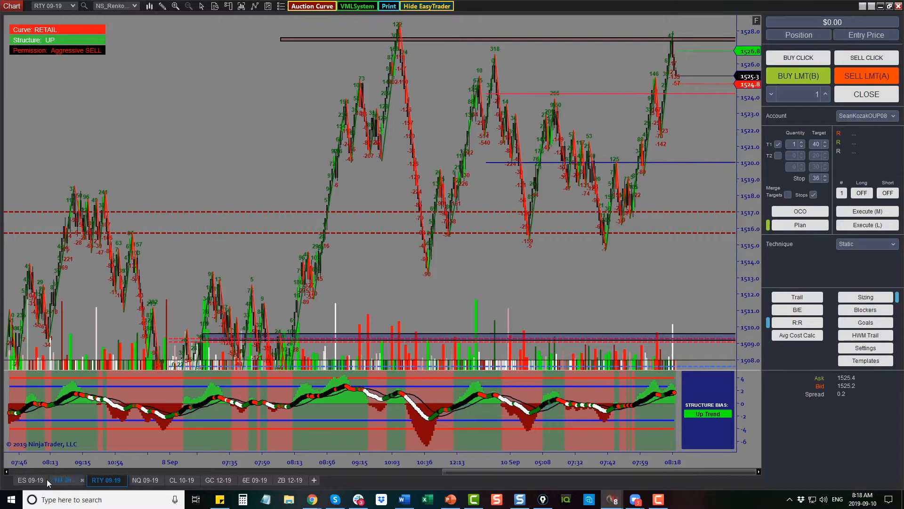
click(30, 479)
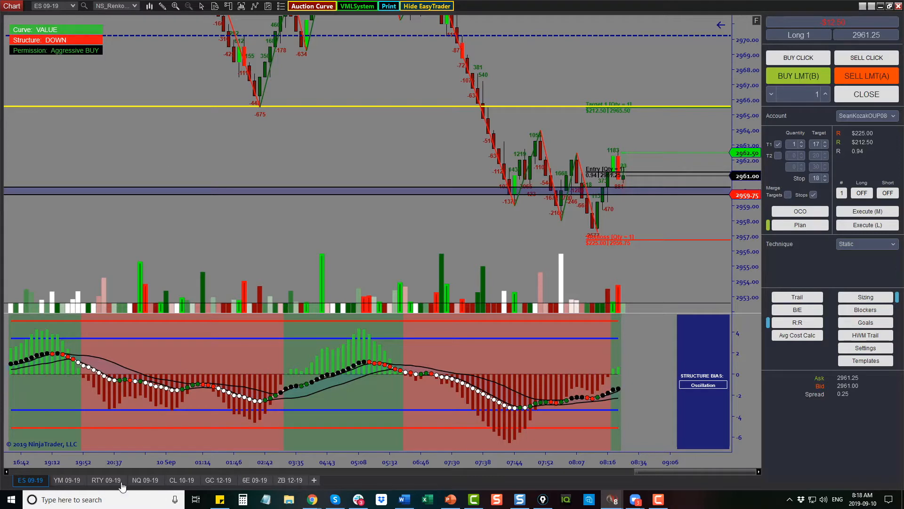
Step: Compare the ES and NQ charts again, then return to the main multi-chart workspace
click(145, 479)
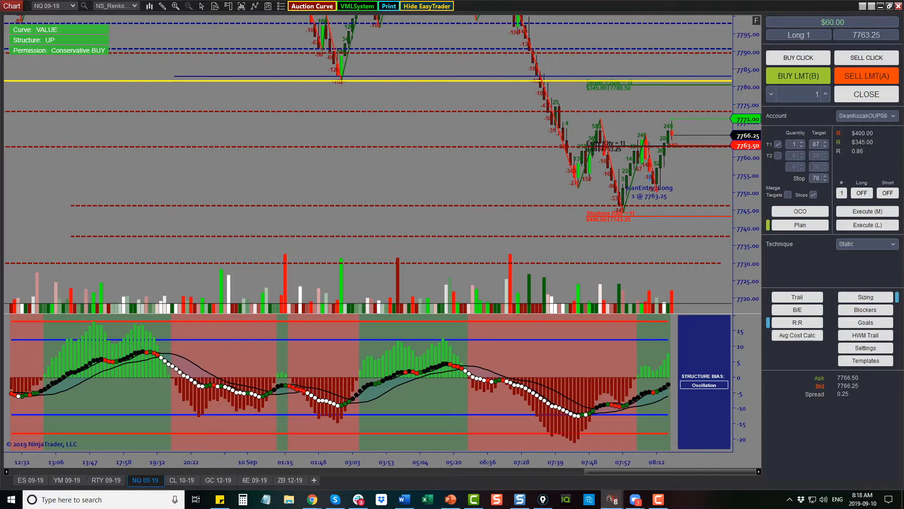
click(30, 480)
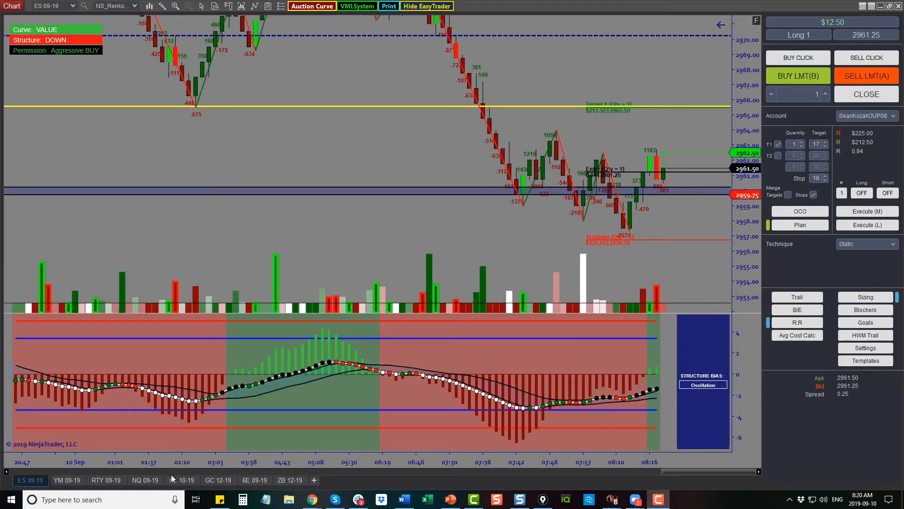
click(145, 479)
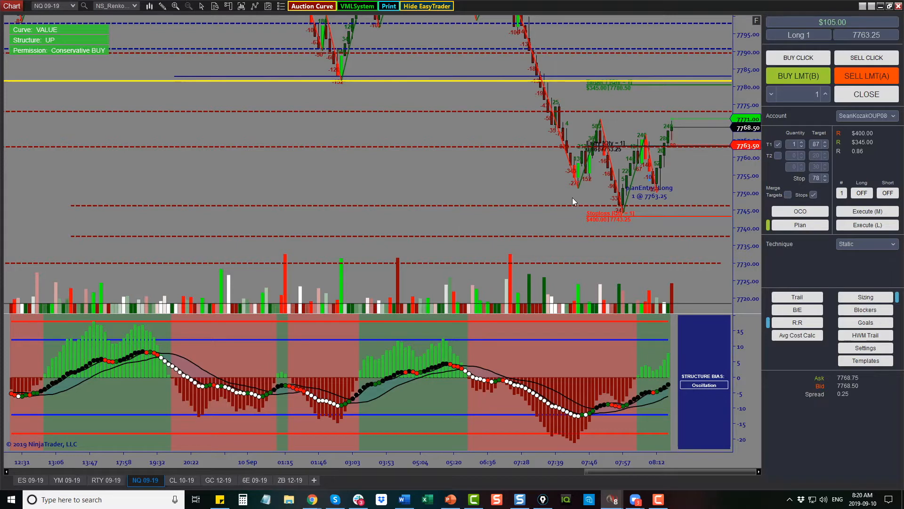
mouse_move(621, 133)
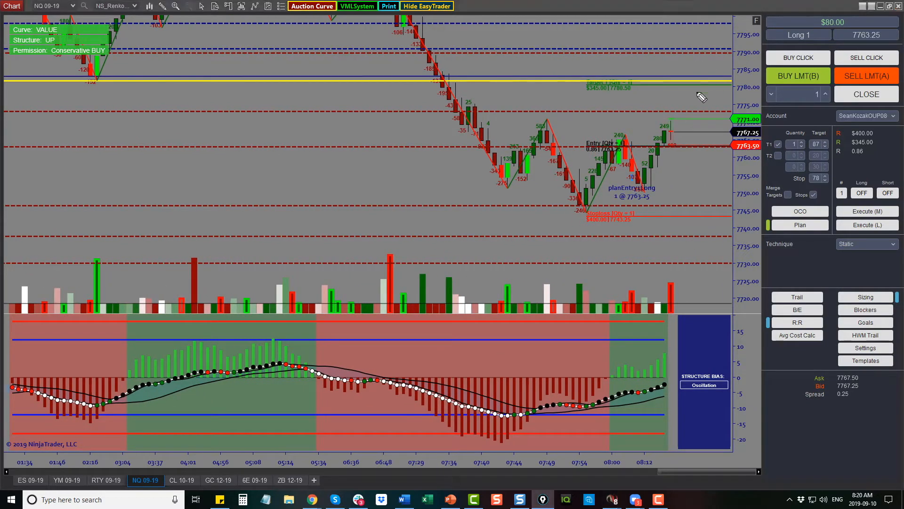
mouse_move(672, 83)
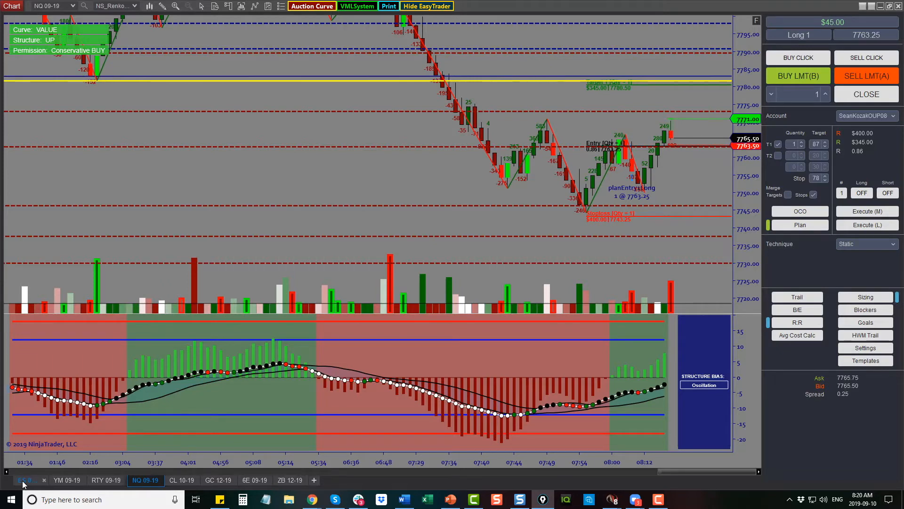
click(27, 479)
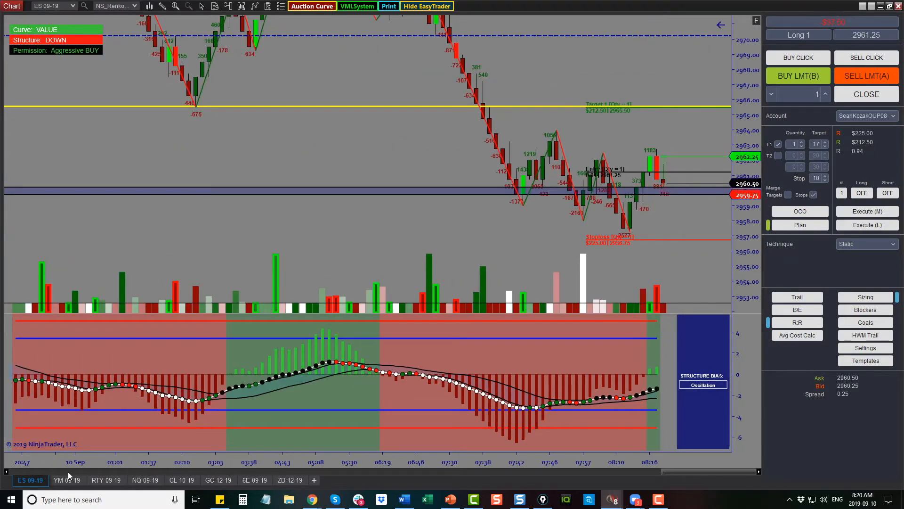
click(65, 479)
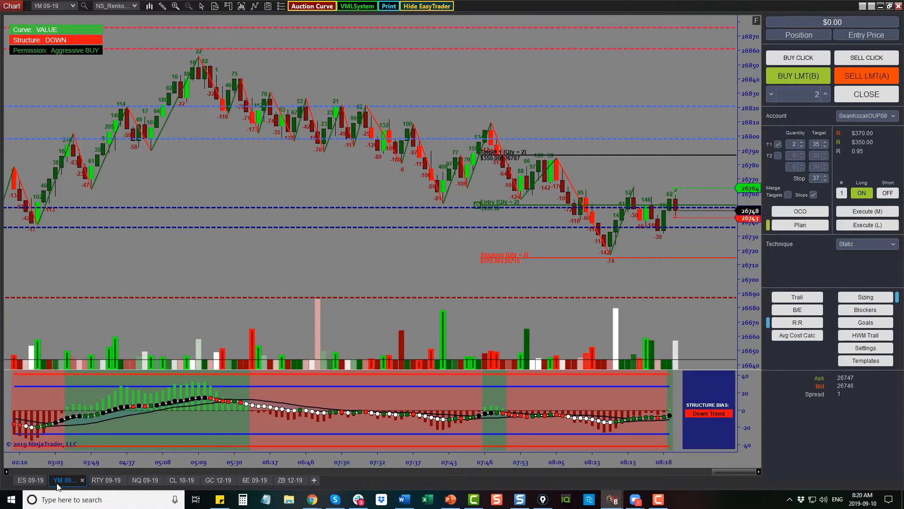
click(106, 479)
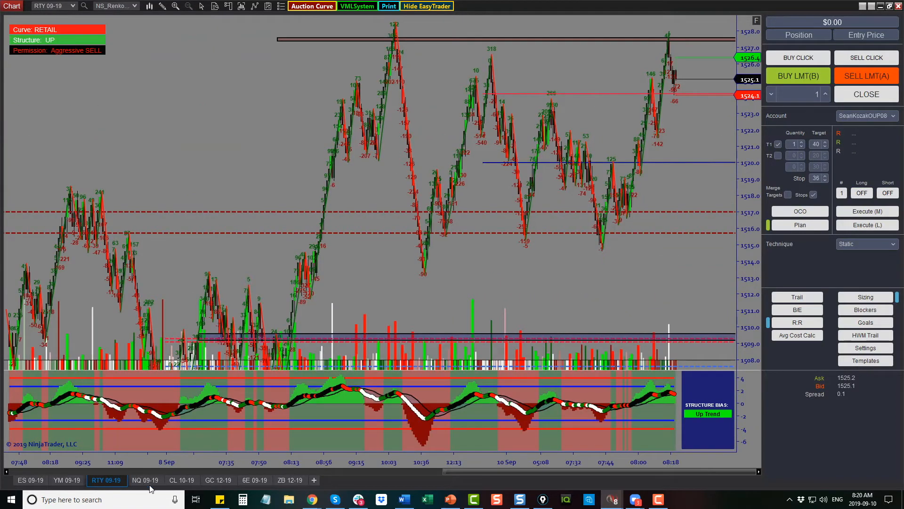
click(145, 479)
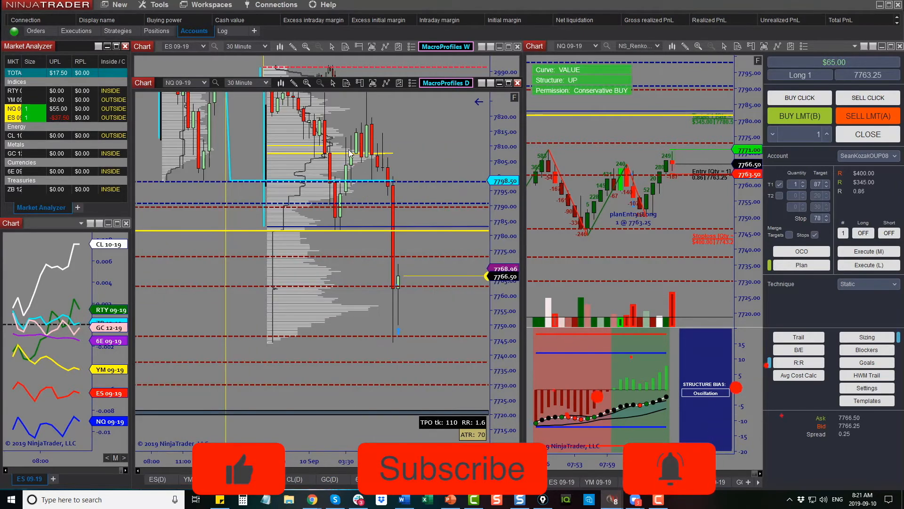
Step: Bring up the Zoom webinar chat window alongside the open ES and NQ longs
click(359, 83)
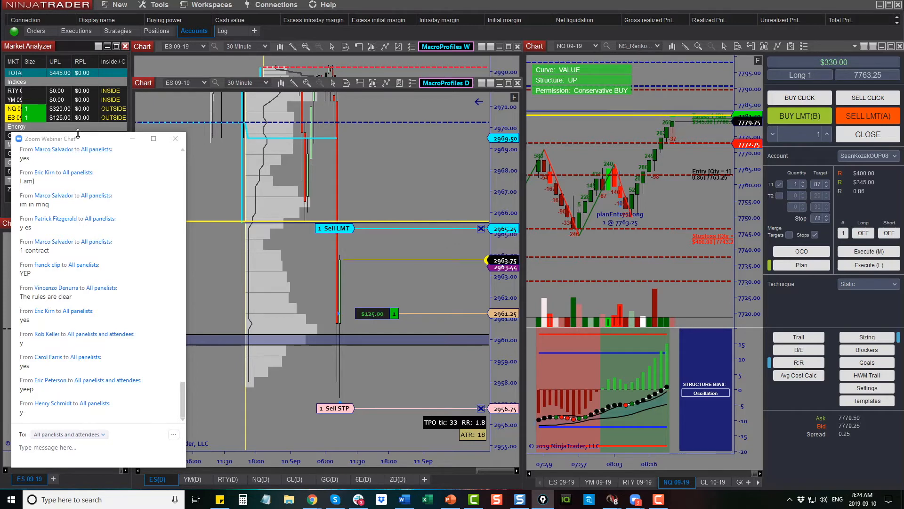
Step: Cancel the leftover NQ order after the target fill and dismiss the rejection error
click(481, 228)
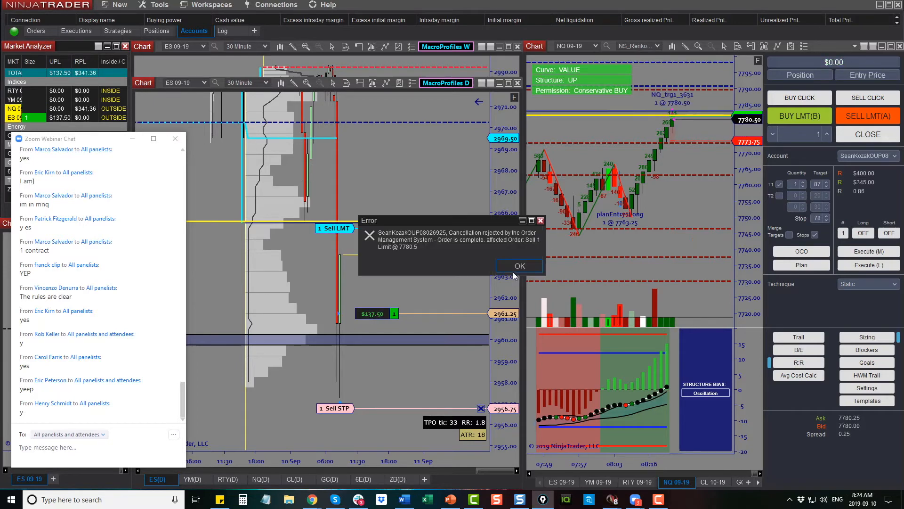
click(518, 265)
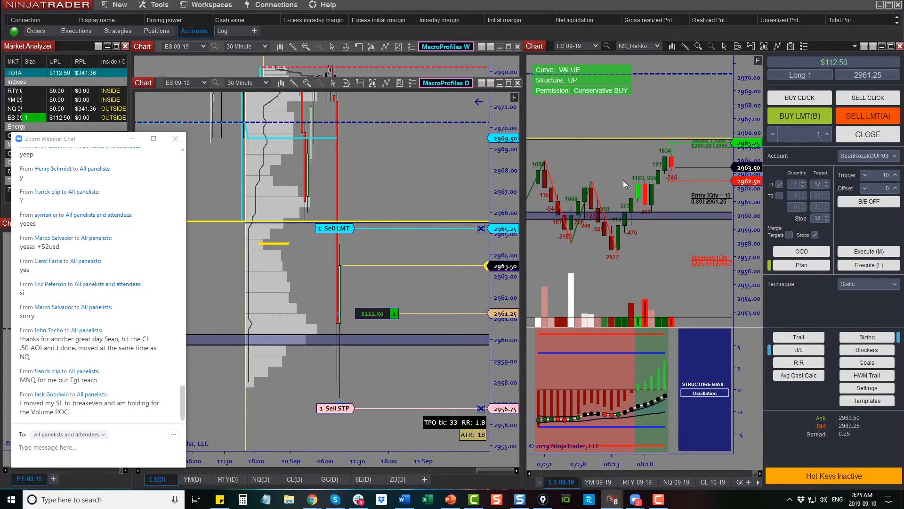
Step: Set the YM 09-19 Long toggle to OFF, then show the NQ 09-19 chart again
click(598, 483)
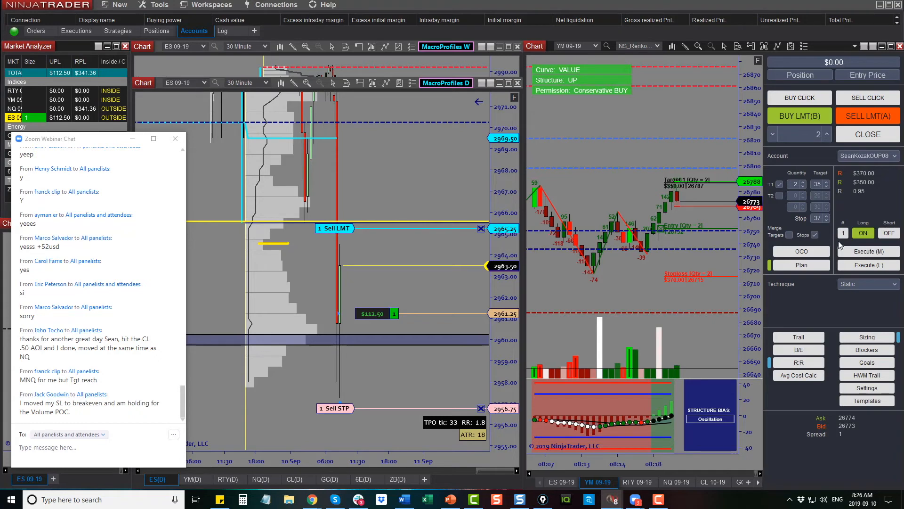
click(863, 233)
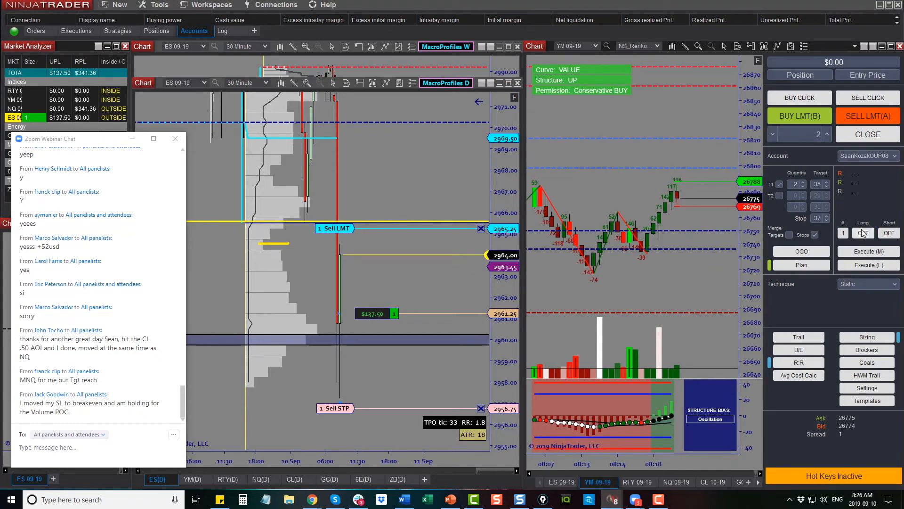
click(676, 481)
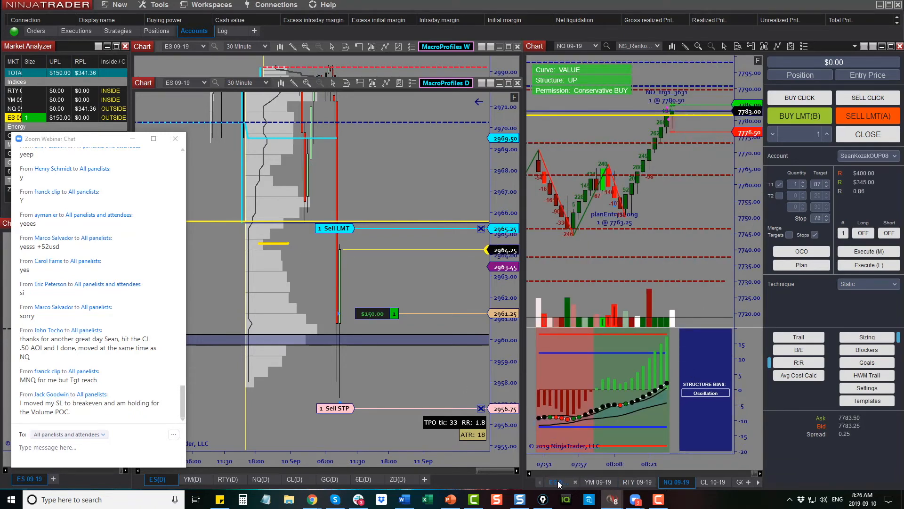
Step: Switch the right chart back to ES 09-19 with its open long from 2961.25
click(558, 481)
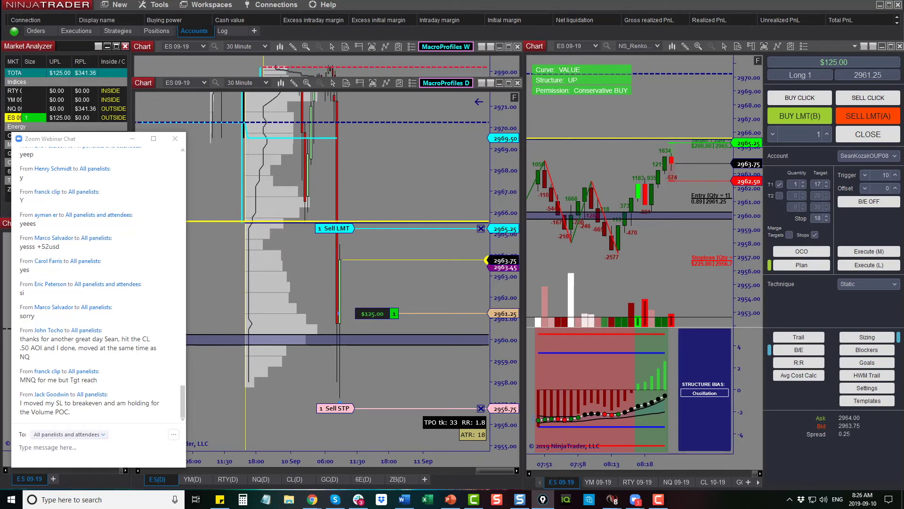
mouse_move(673, 163)
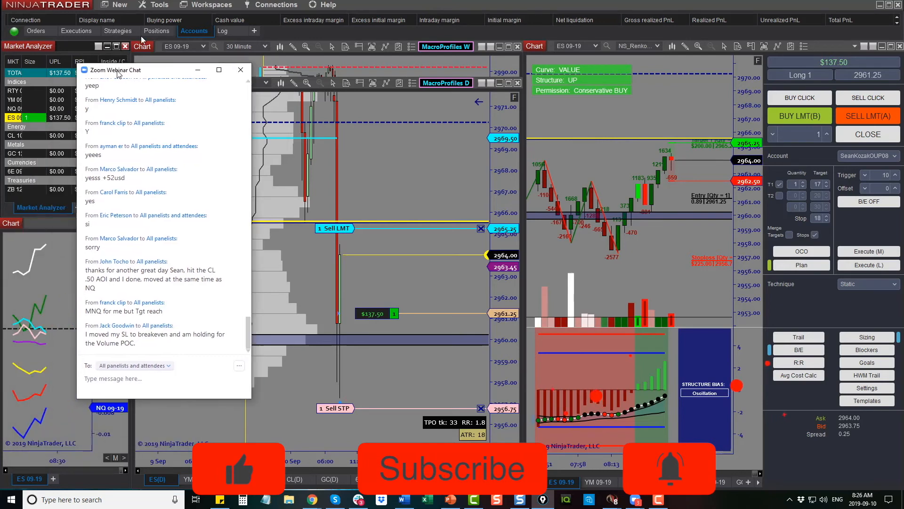
Step: Move the ES long's stop up to breakeven at 2961.25
click(240, 69)
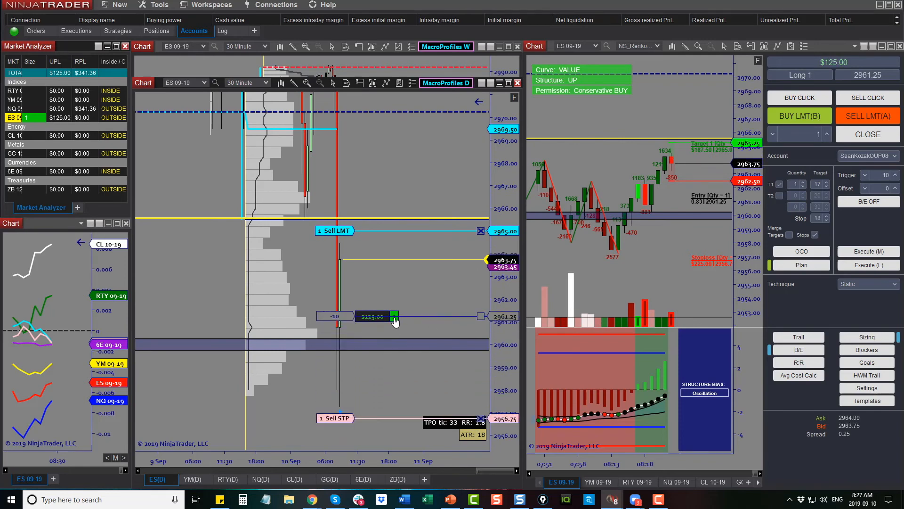
click(395, 316)
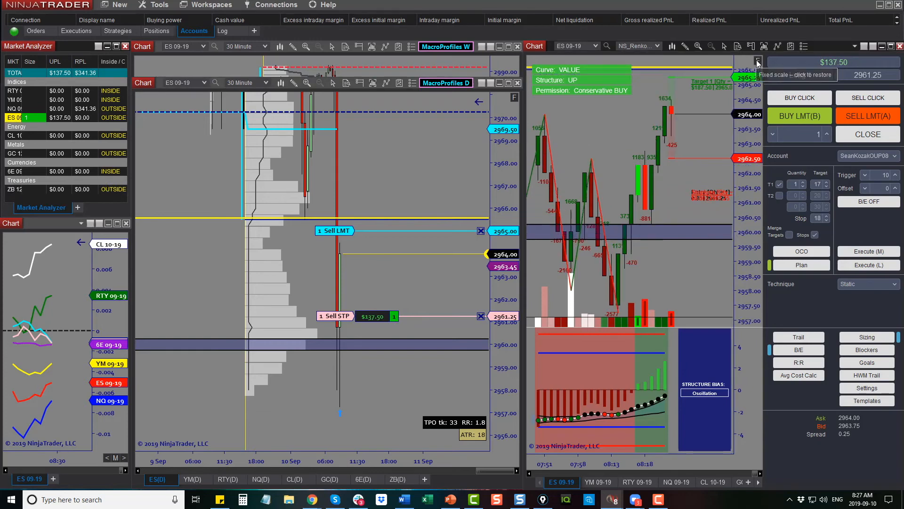
Step: Restore automatic price scaling on the ES chart while the Sell LMT target fills
click(756, 61)
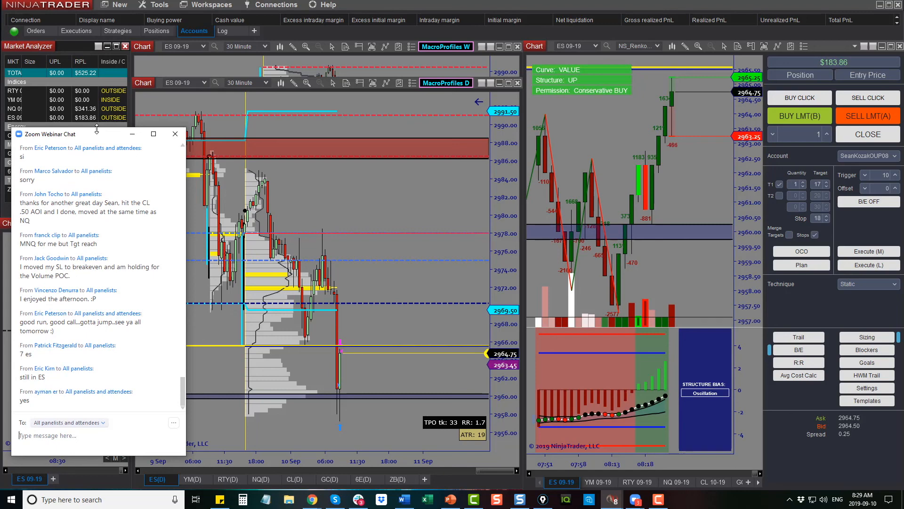
Step: Switch the order-entry chart to the NQ 09-19 contract
scroll(down, 3)
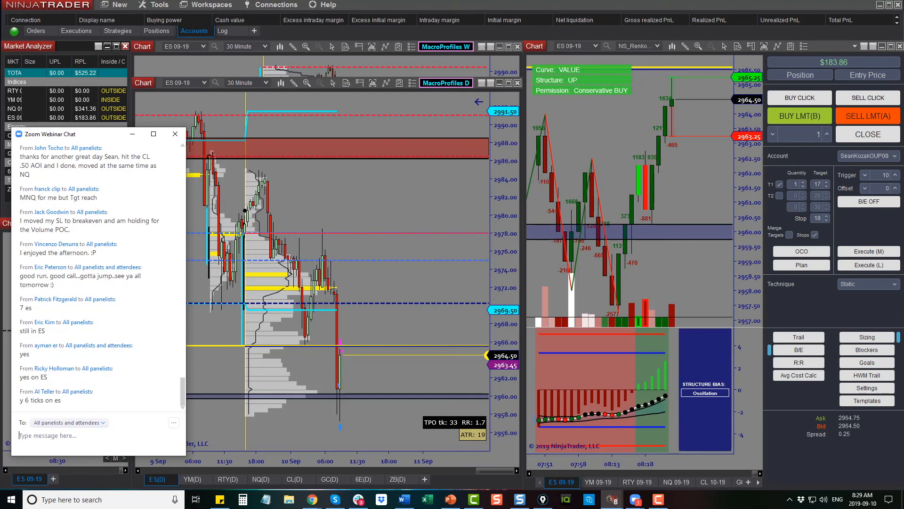
click(677, 481)
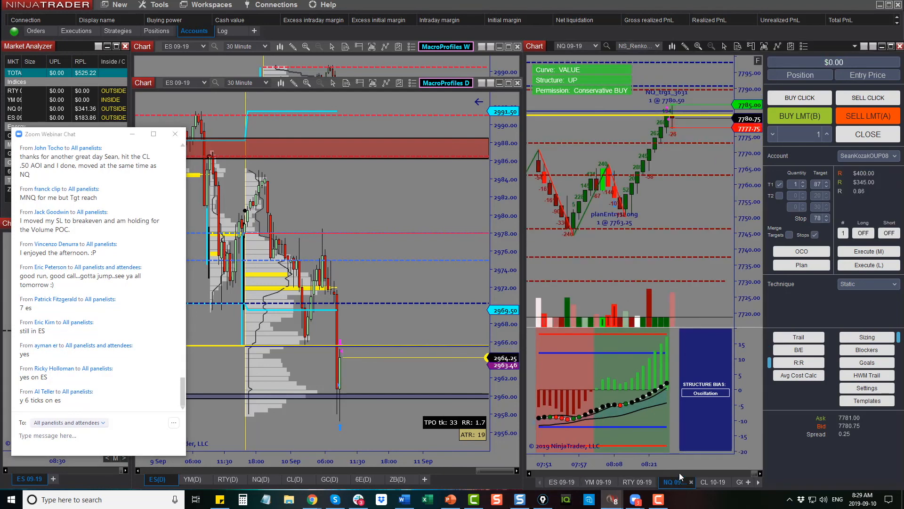